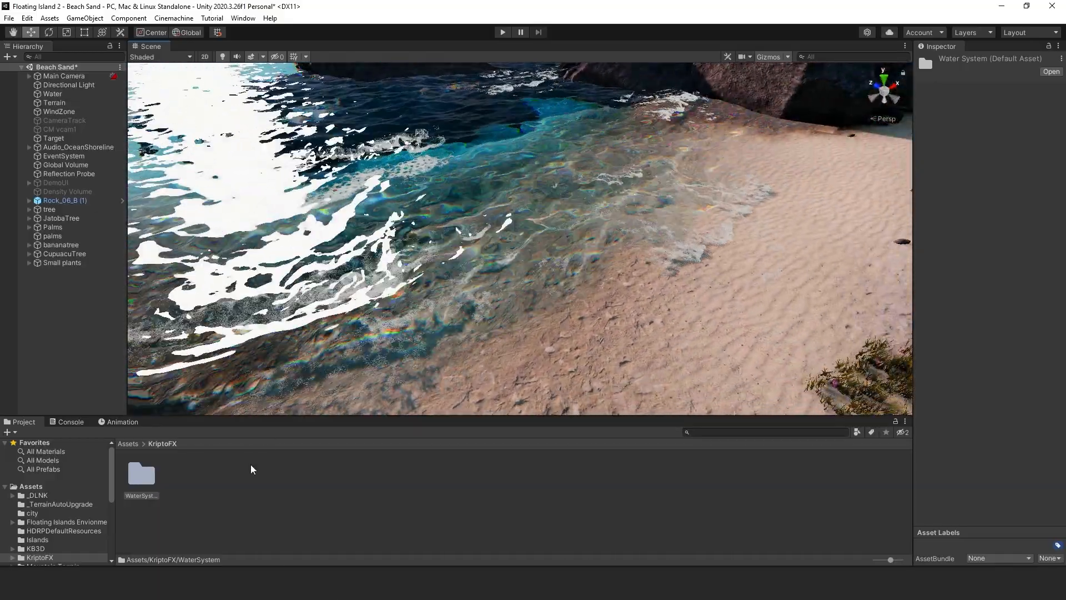
# - Check the KWS Water System (HDRP Rendering) store page and open it in Unity
pyautogui.click(1051, 71)
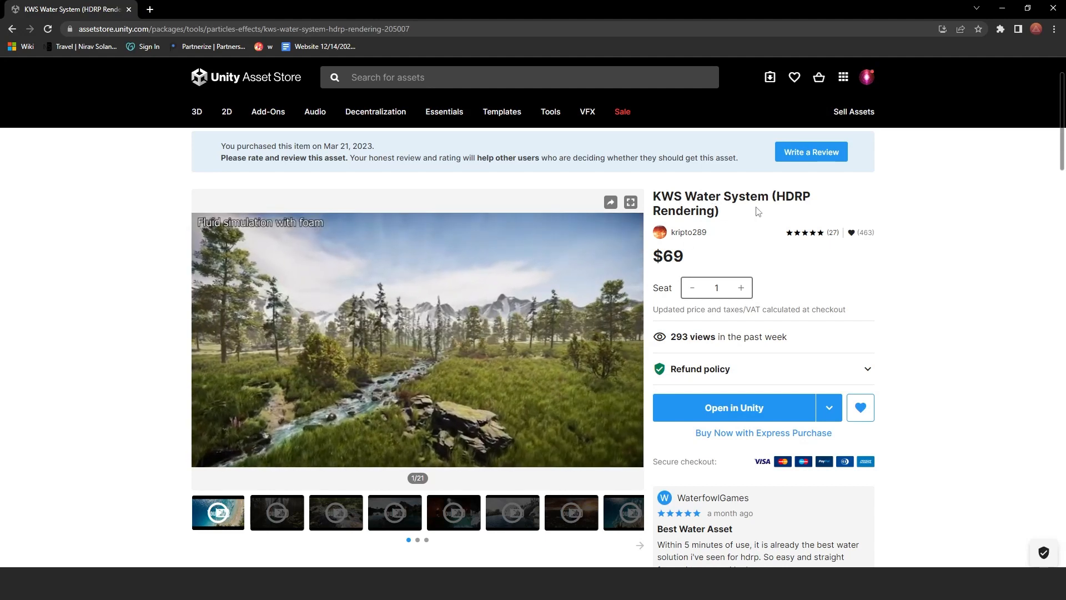
pyautogui.click(733, 407)
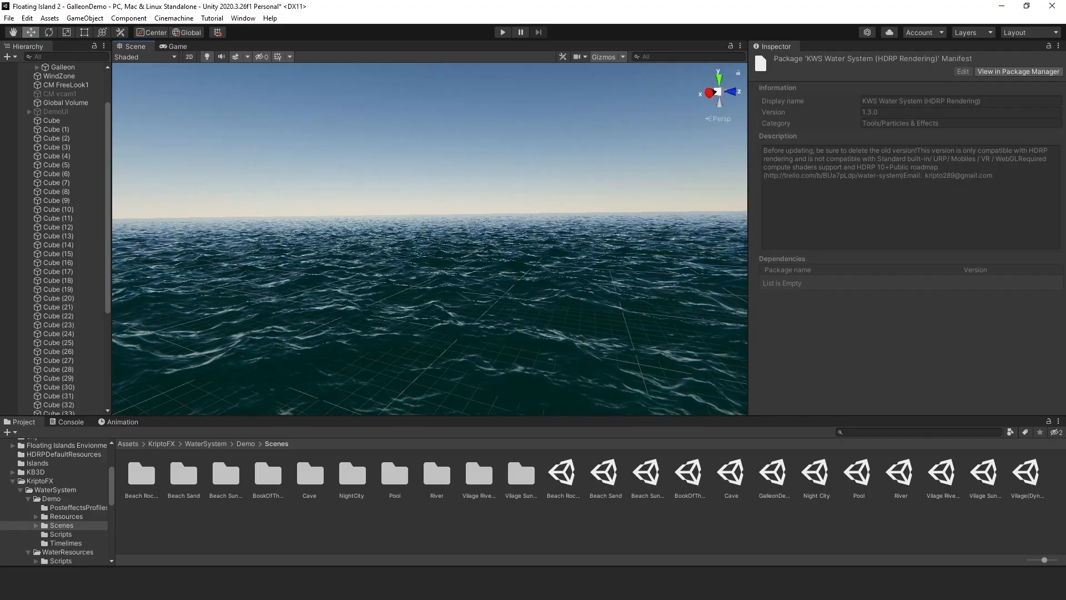
# - Open the Package Manager from the Window menu and list My Assets packages
pyautogui.click(243, 18)
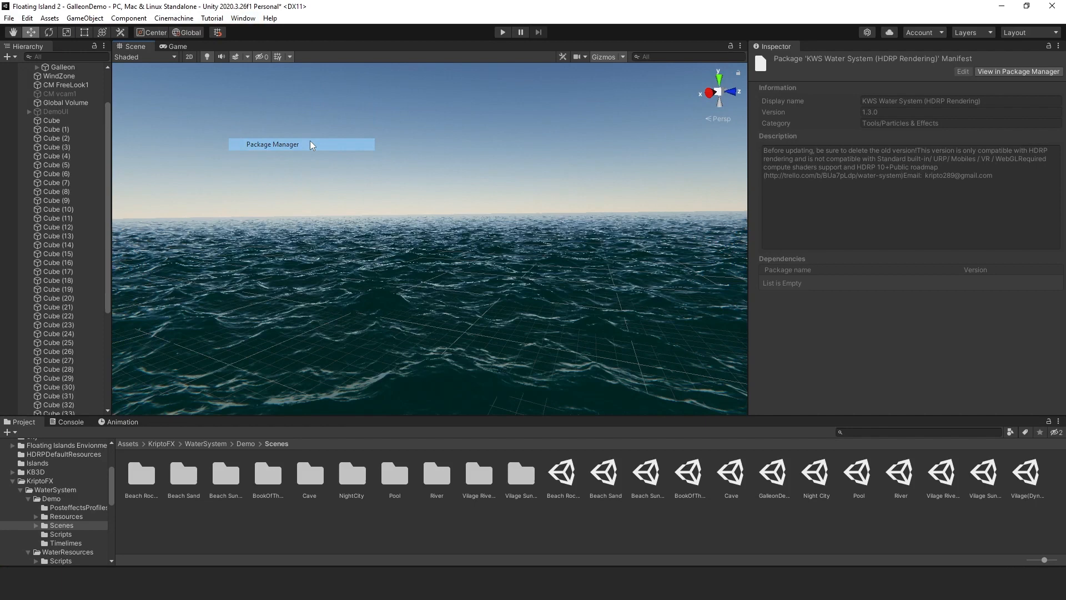
pyautogui.click(272, 144)
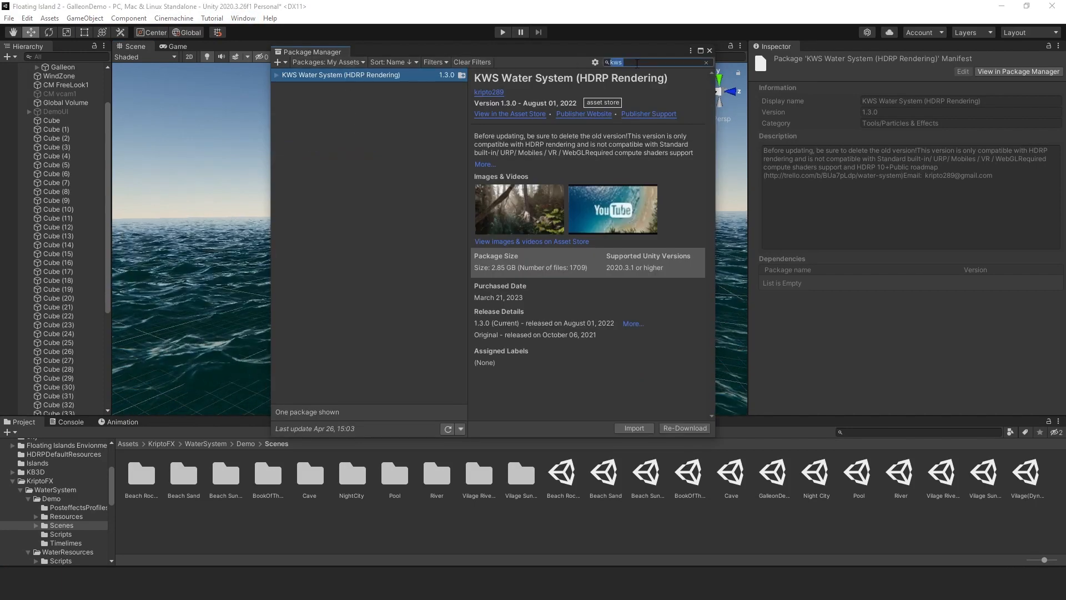
pyautogui.click(328, 62)
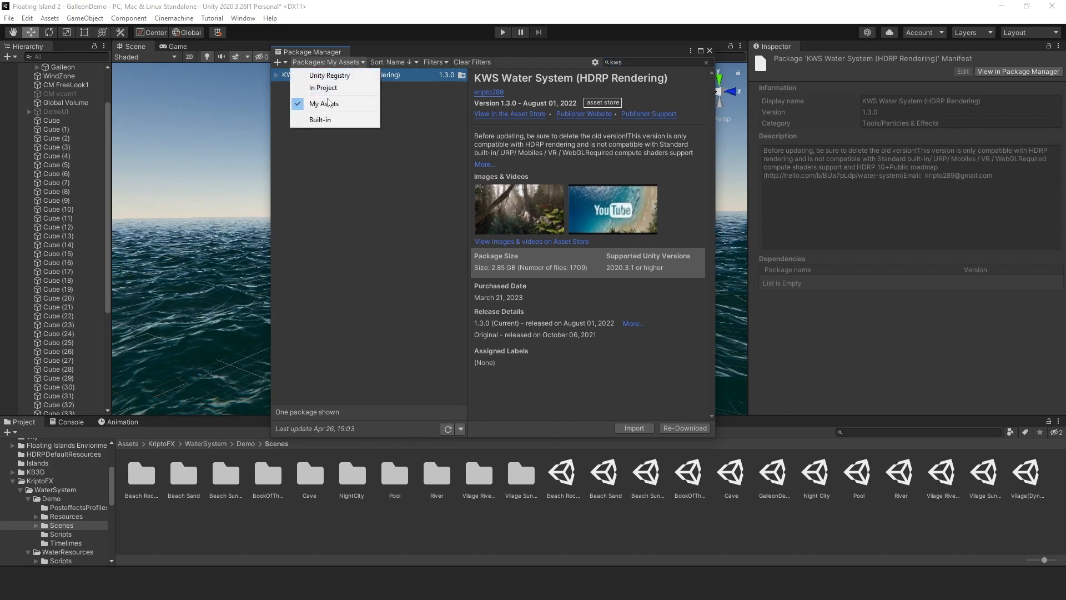
pyautogui.moveTo(618, 100)
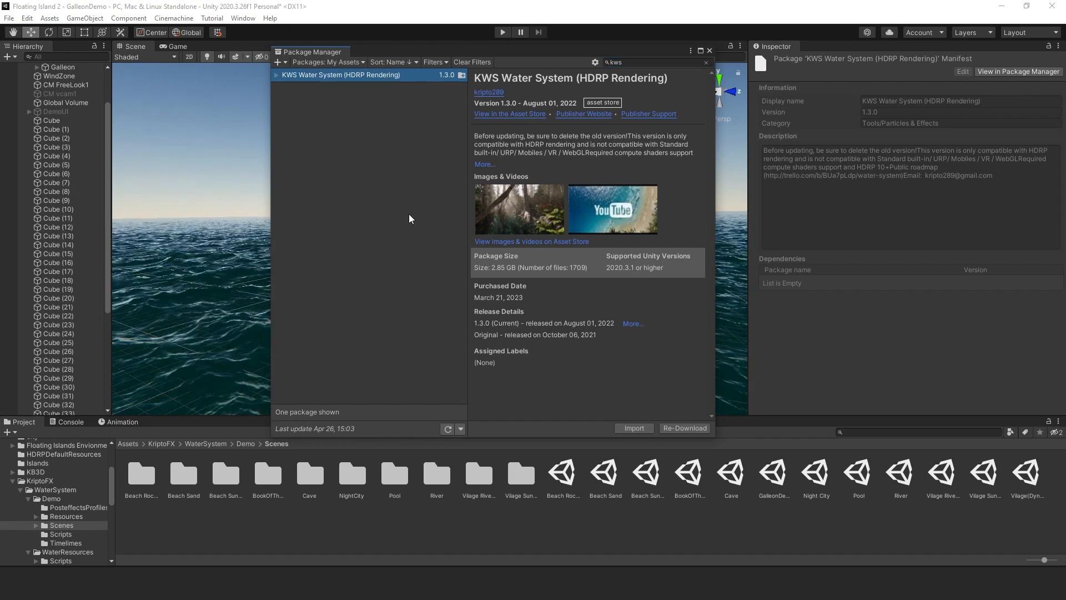
pyautogui.moveTo(695, 433)
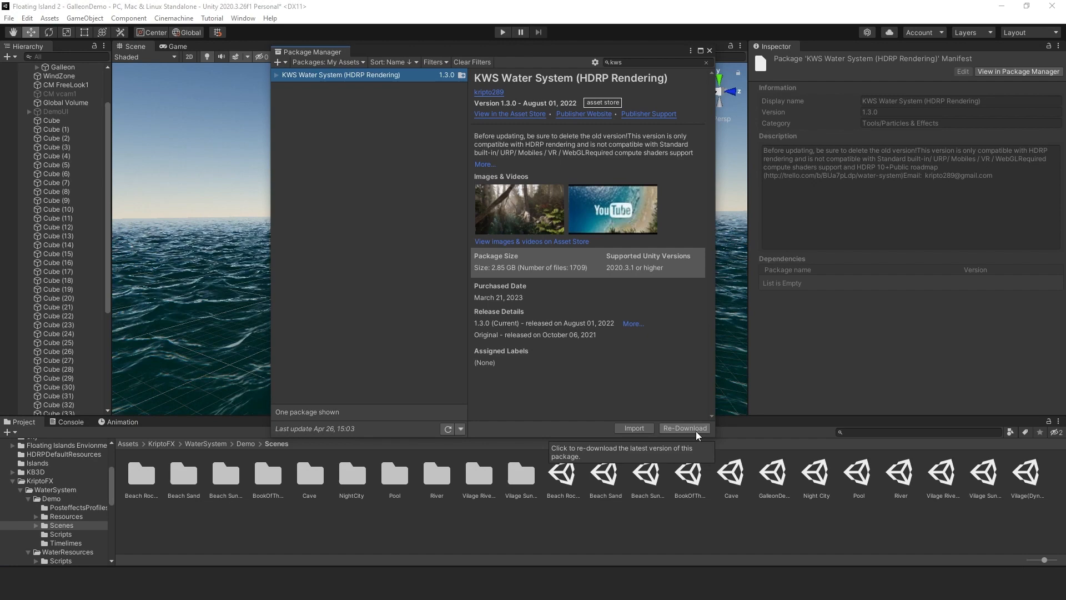
pyautogui.moveTo(655, 397)
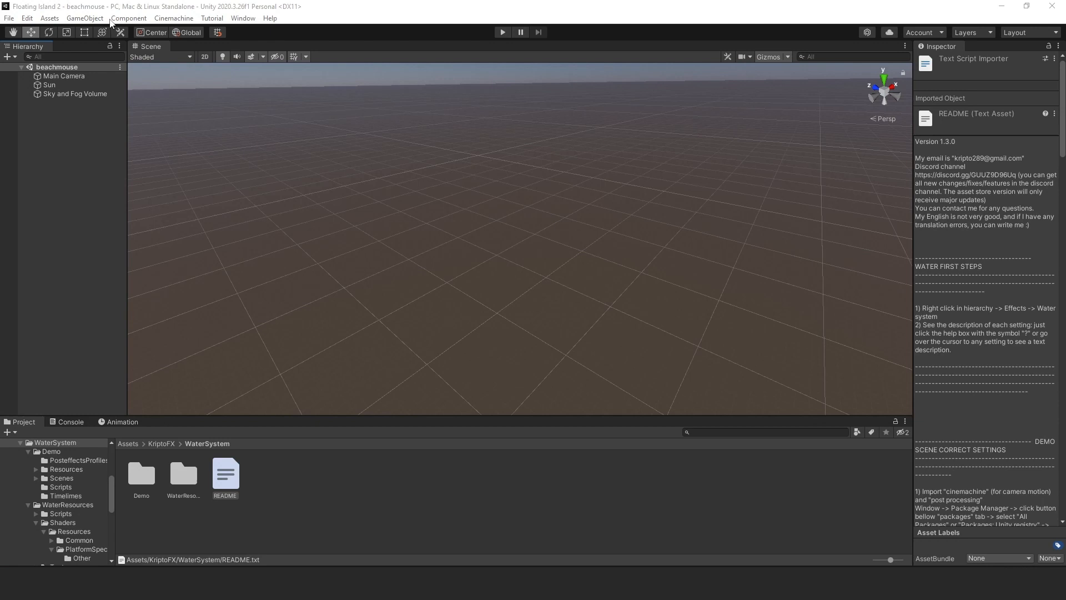
# - Create a Terrain object from the GameObject 3D Object menu
pyautogui.click(128, 17)
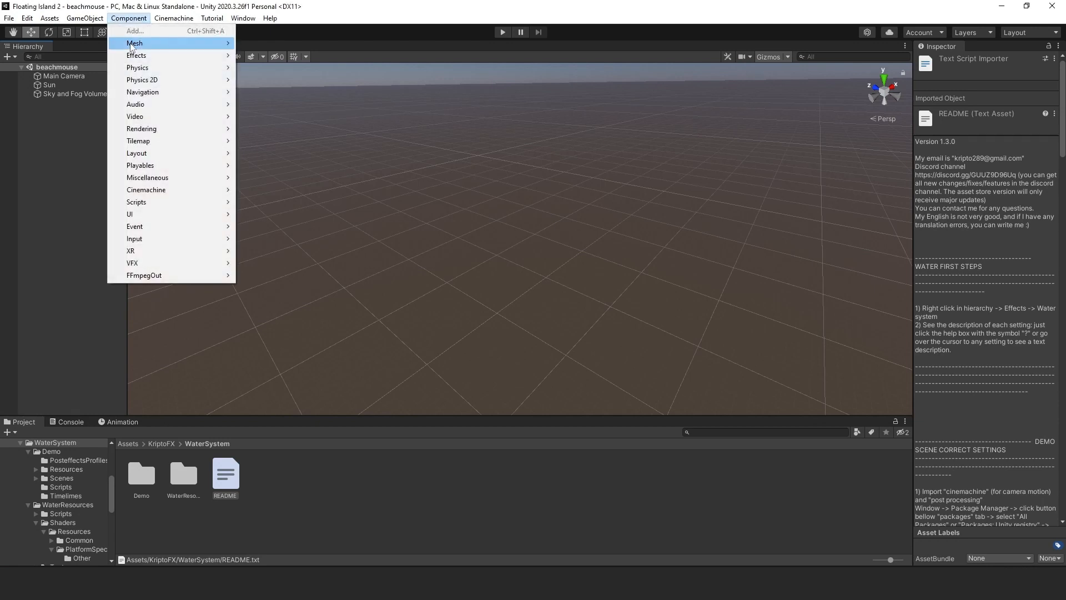
pyautogui.click(85, 17)
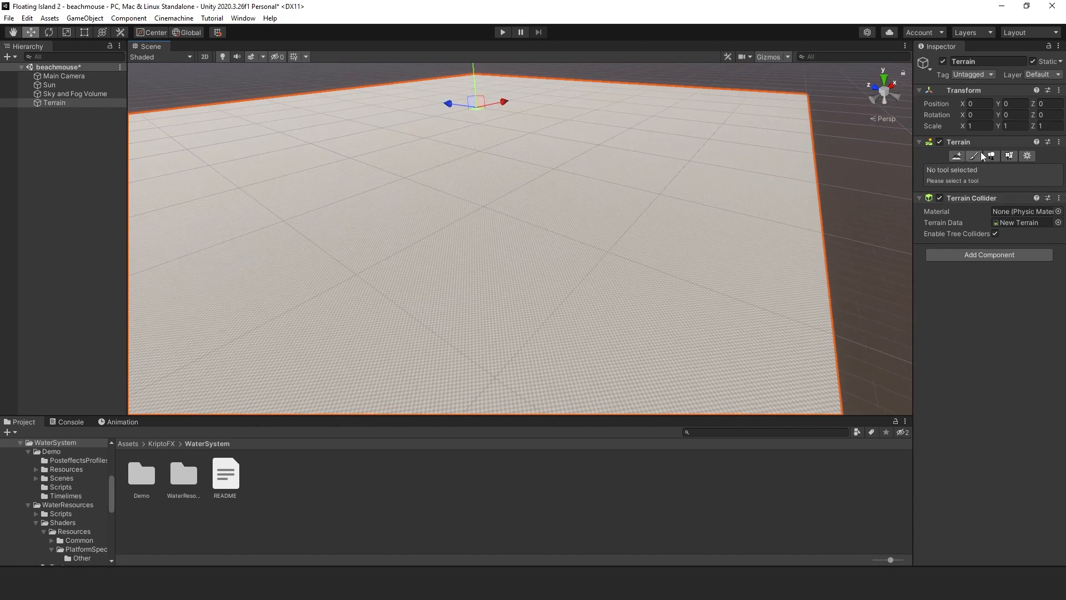
# - Pick the Raise or Lower Terrain brush and paint hills onto the terrain
pyautogui.click(991, 155)
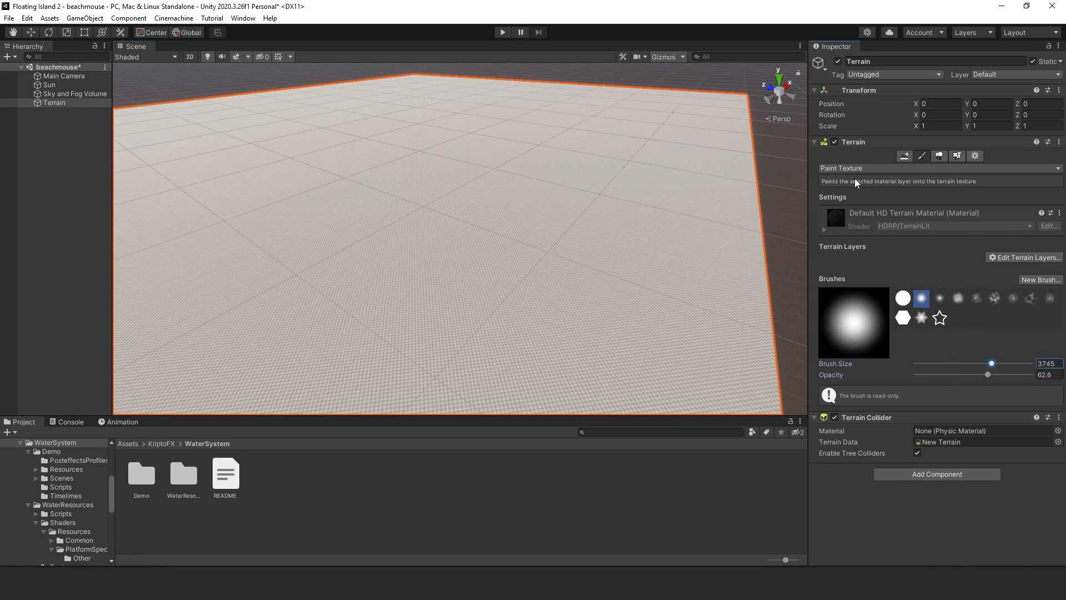
pyautogui.click(905, 156)
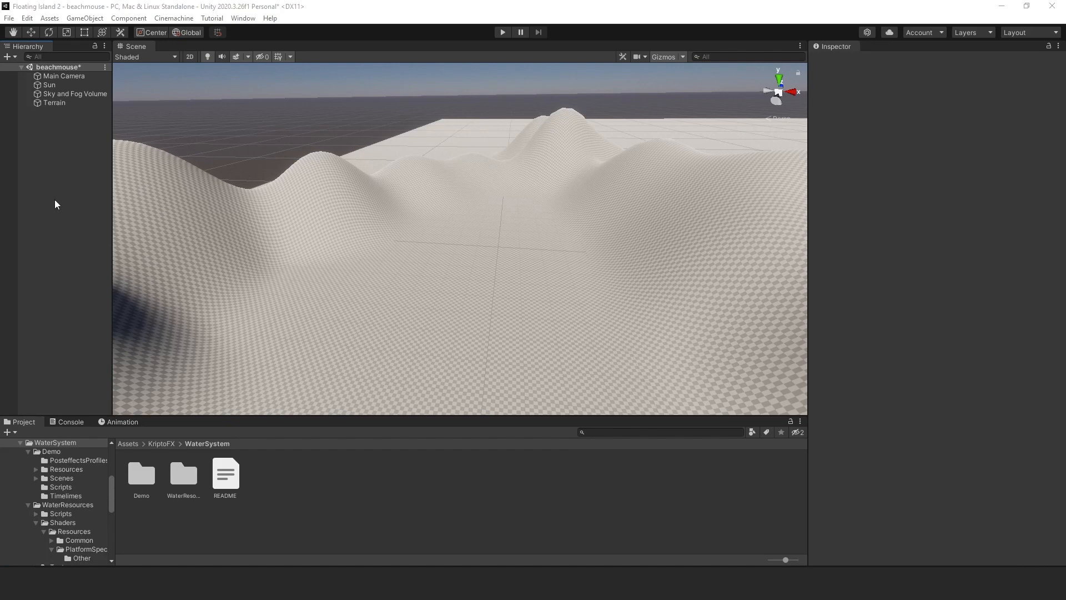
# - Add an Effects > Water System object through the Hierarchy context menu
pyautogui.rightClick(55, 203)
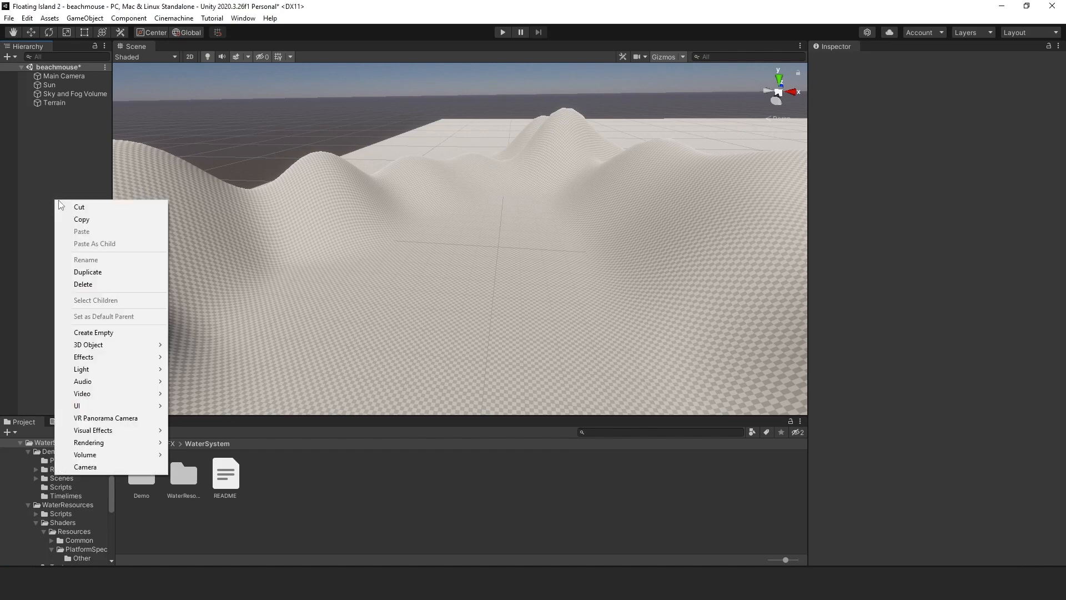
pyautogui.moveTo(124, 328)
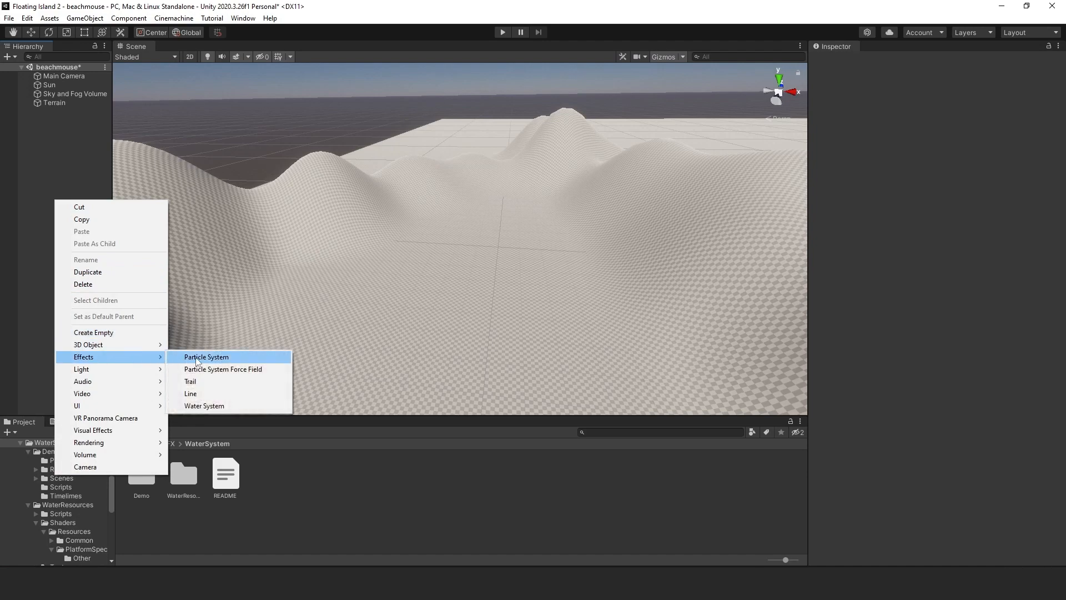
pyautogui.click(204, 405)
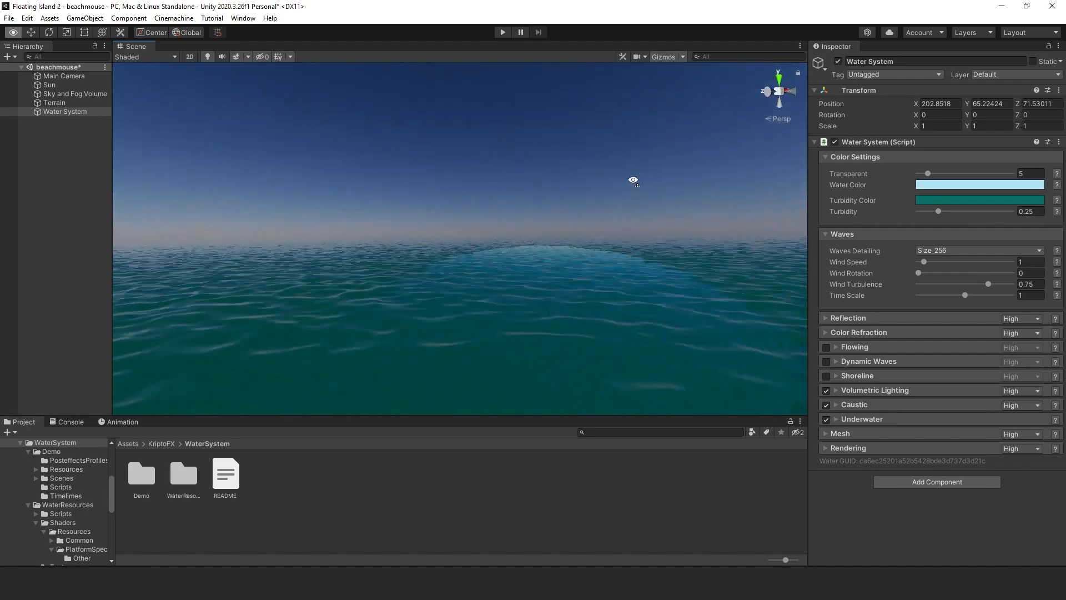
pyautogui.click(66, 111)
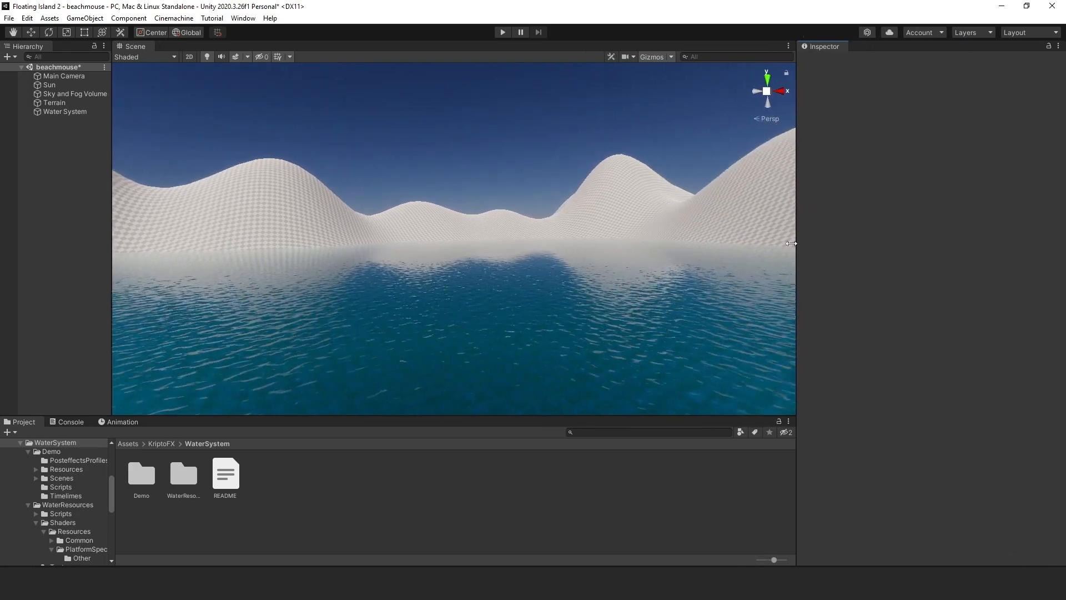
# - Select the Water System and lower its Transparent value to 3
pyautogui.click(66, 112)
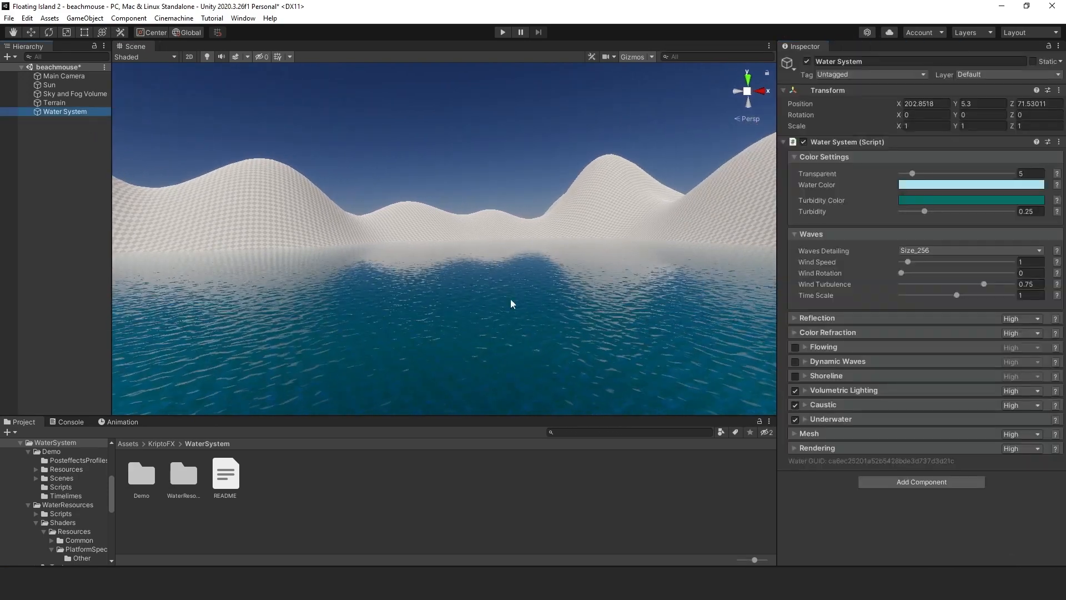
pyautogui.moveTo(590, 326)
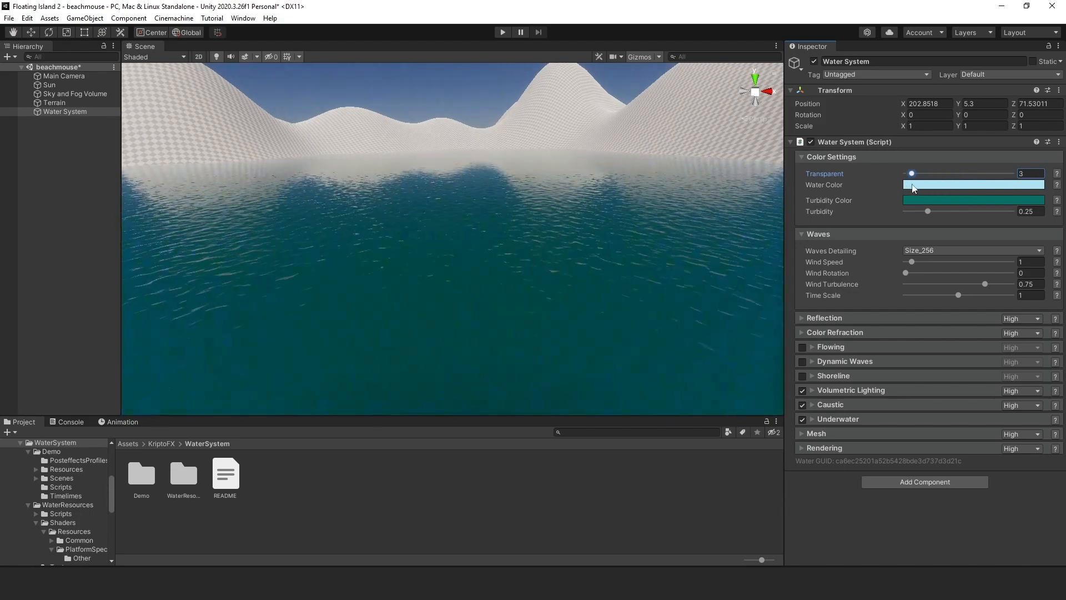
# - Set the water colour to orange and the turbidity colour to dark brown 722F00
pyautogui.click(972, 185)
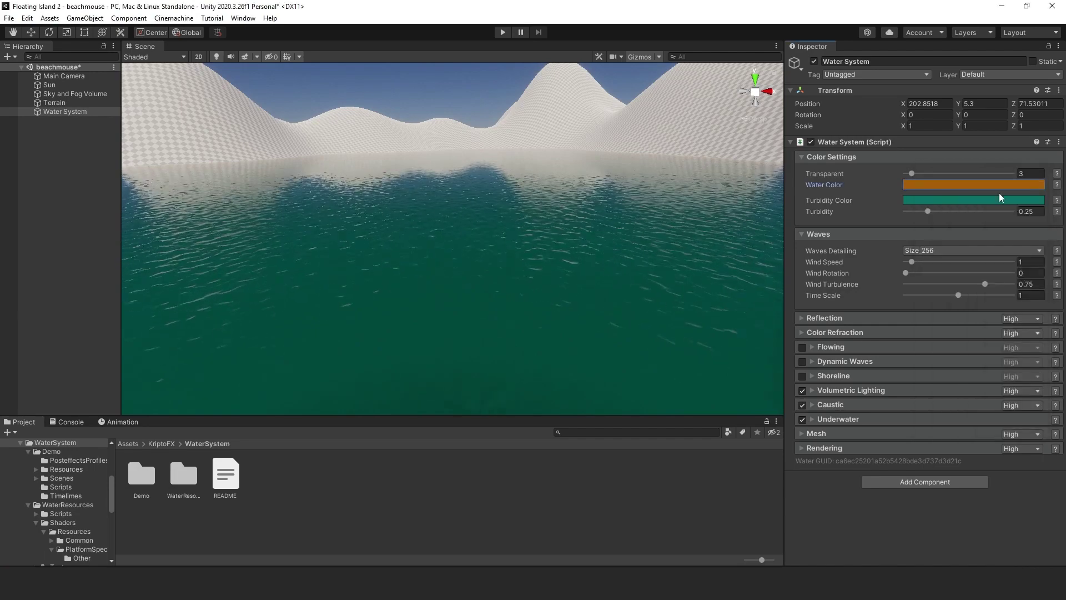
pyautogui.click(974, 184)
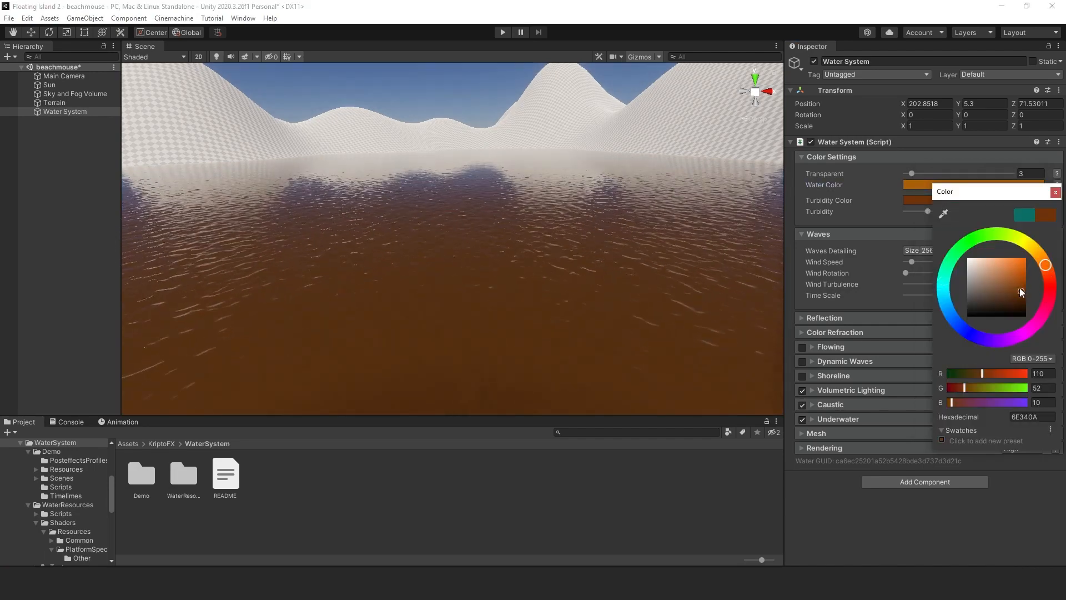
pyautogui.click(1023, 289)
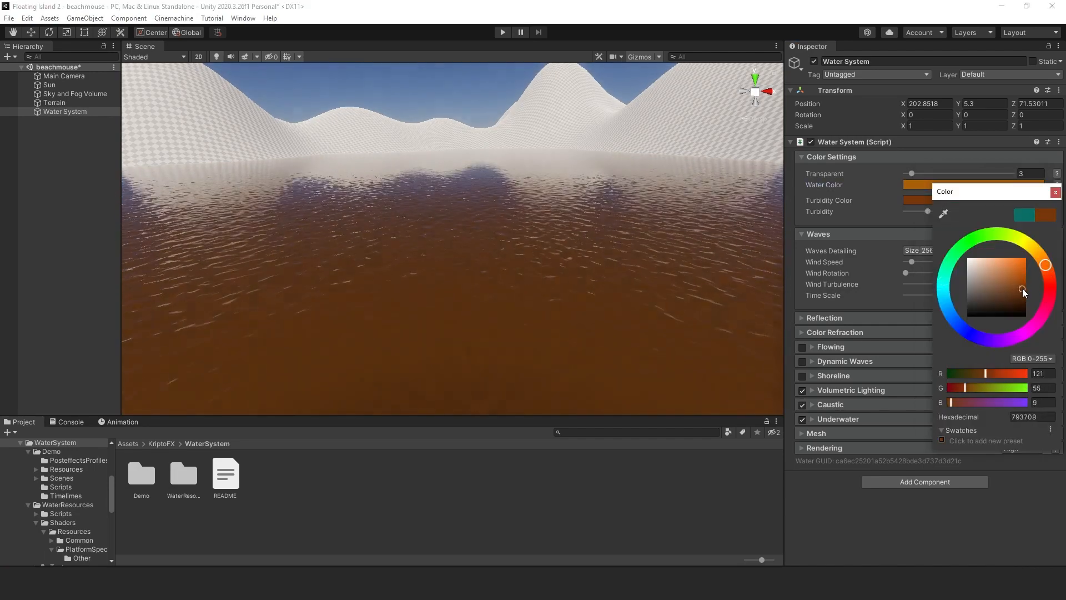
pyautogui.click(1028, 291)
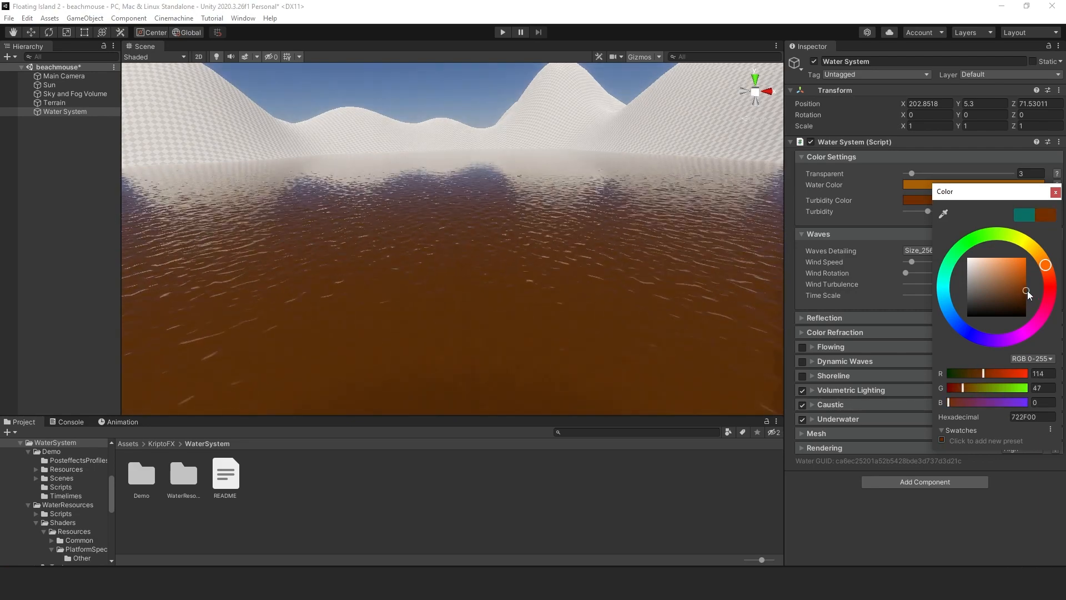
pyautogui.moveTo(1055, 194)
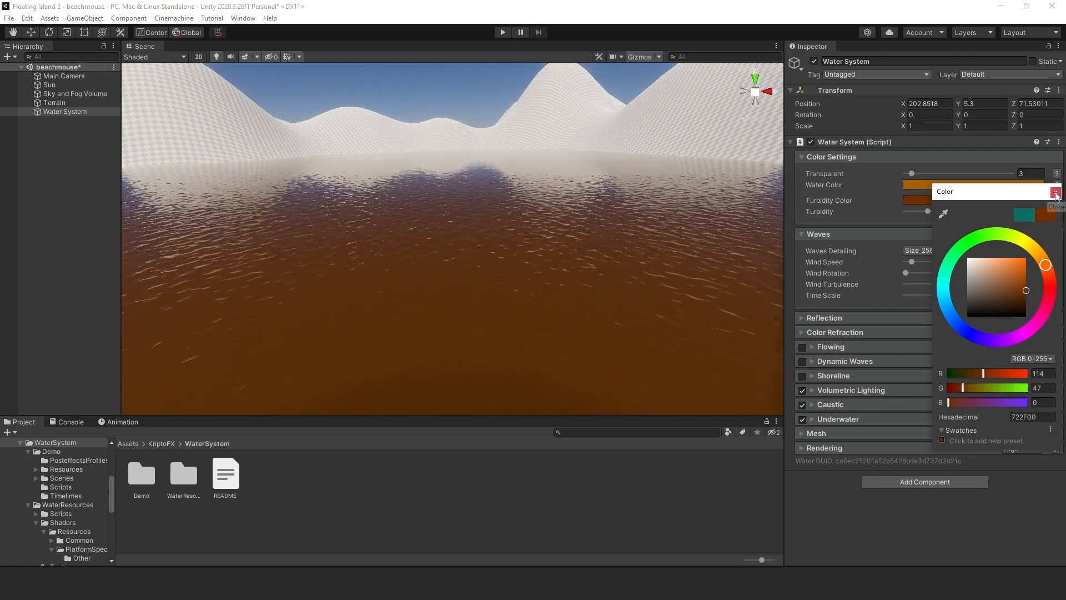
pyautogui.click(1056, 192)
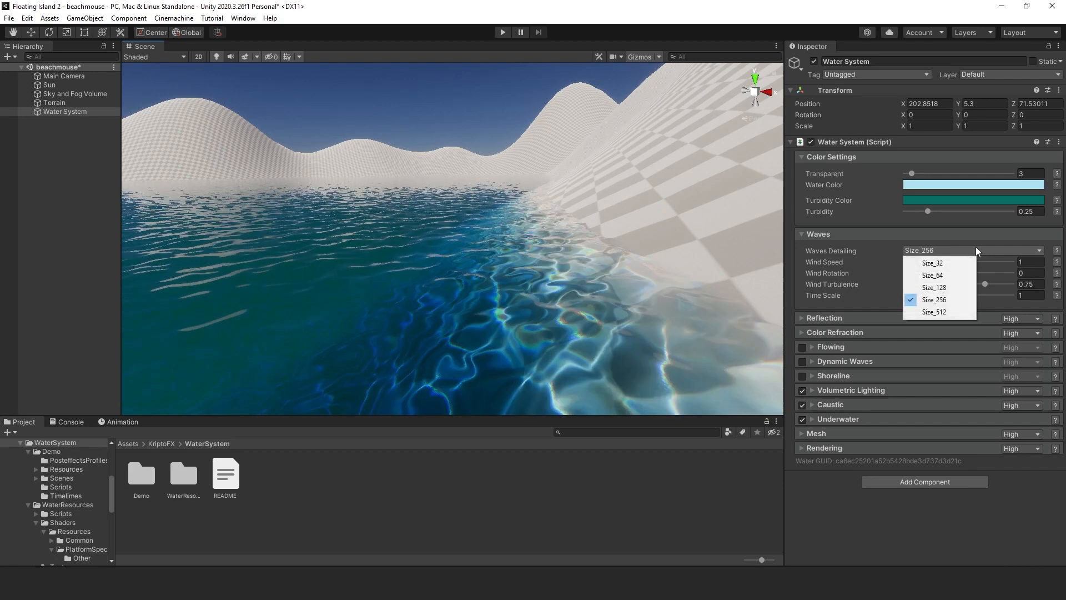
pyautogui.moveTo(945, 275)
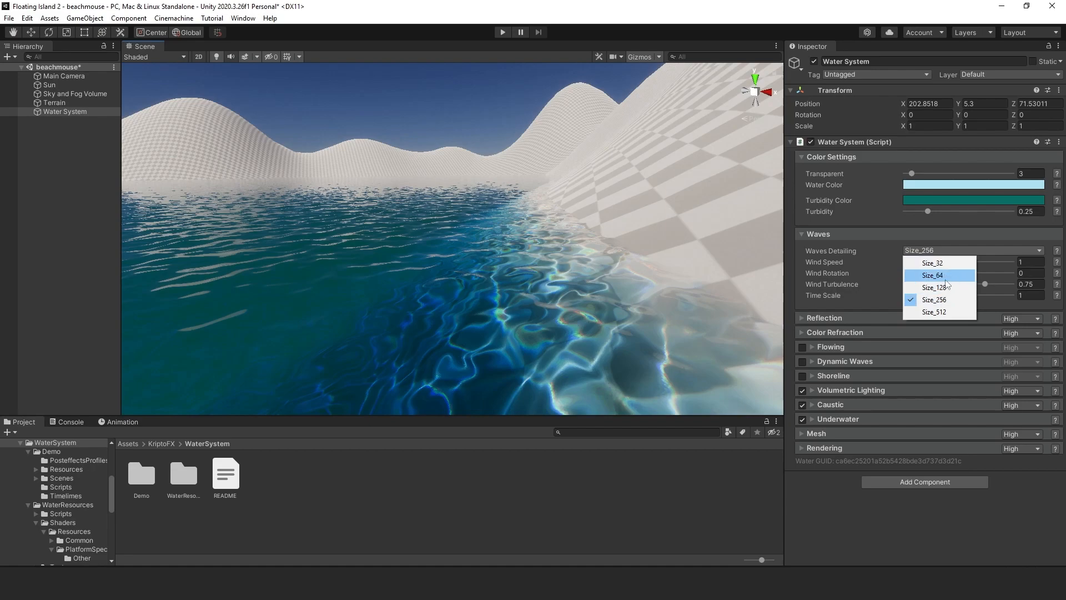
# - Try Waves Detailing Size_128 and Size_256, then choose Size_512
pyautogui.click(933, 299)
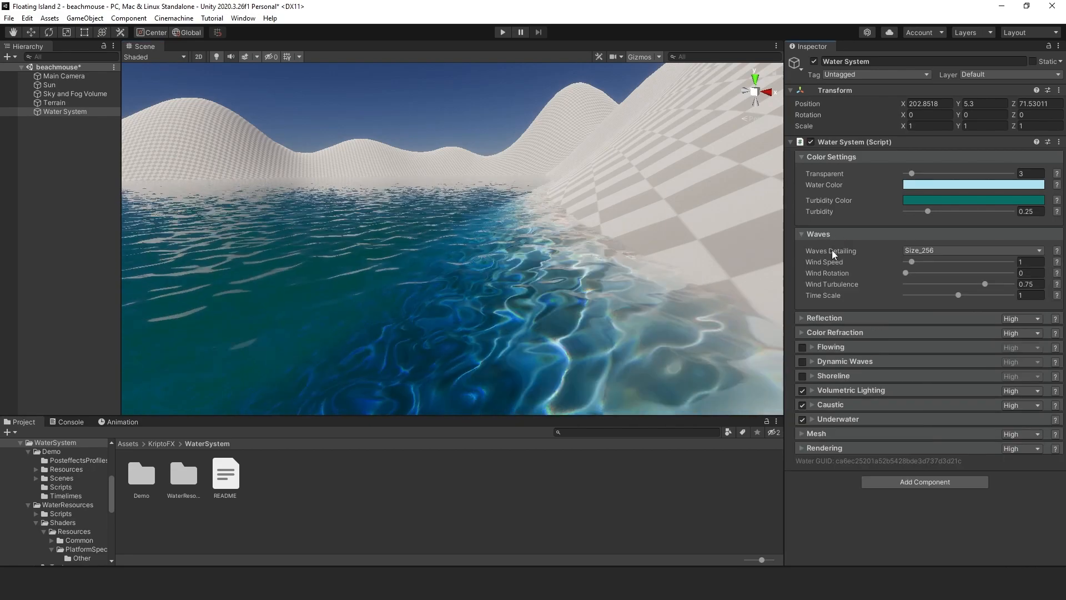
pyautogui.moveTo(832, 250)
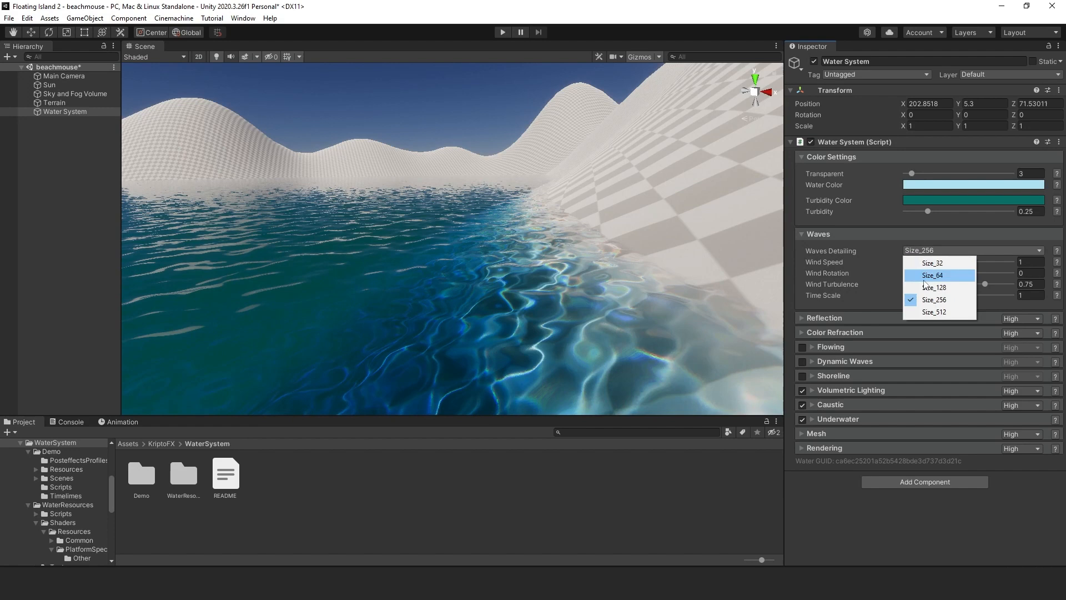
pyautogui.click(932, 263)
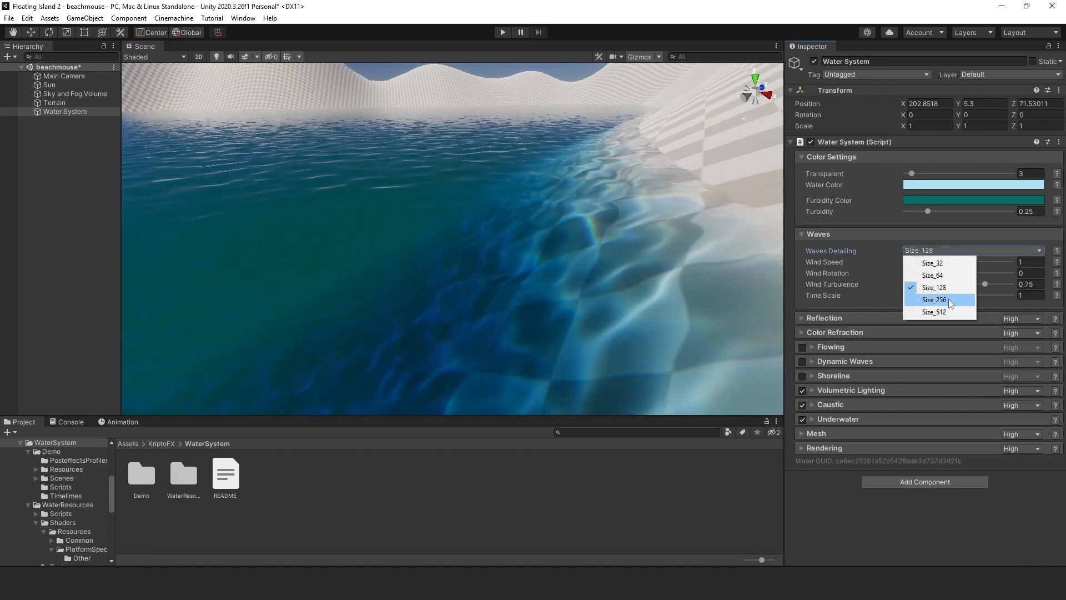
pyautogui.click(933, 299)
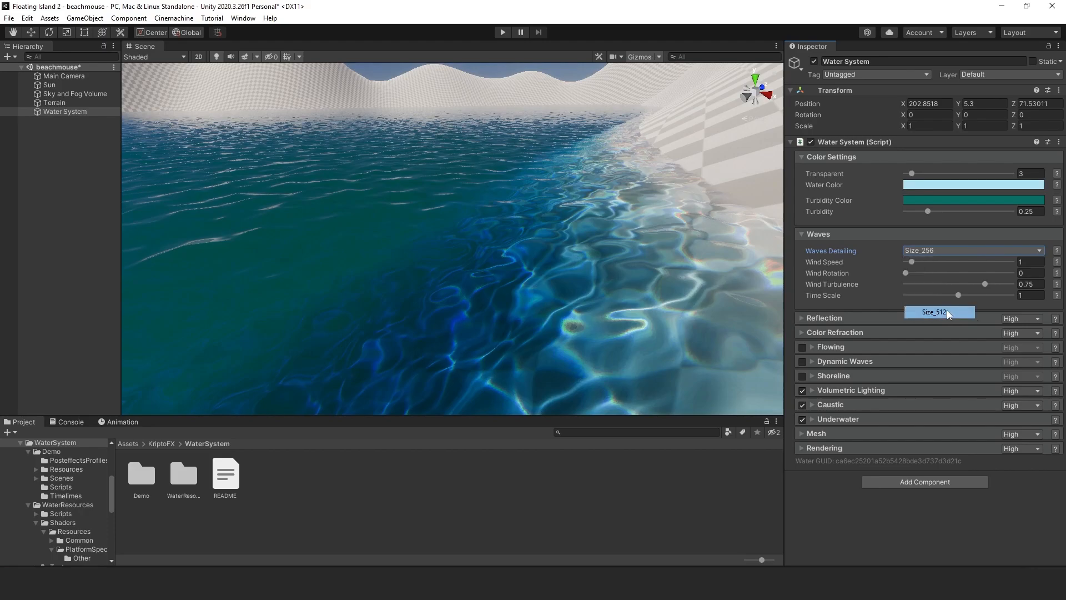
pyautogui.click(938, 311)
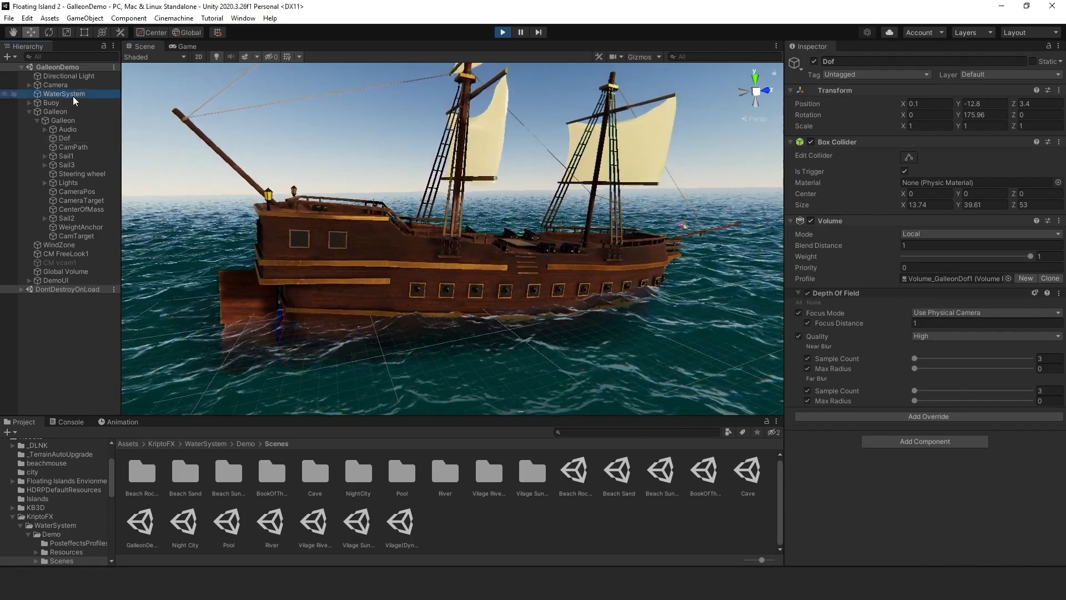
# - Select the Galleon demo's WaterSystem and scroll through its Inspector settings
pyautogui.click(64, 93)
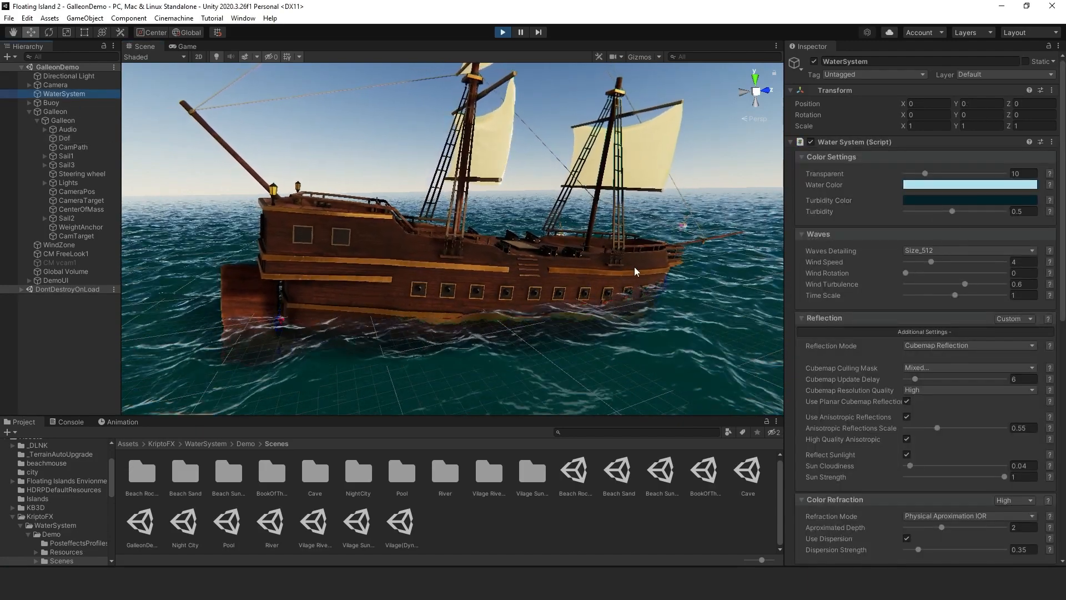
pyautogui.scroll(-3)
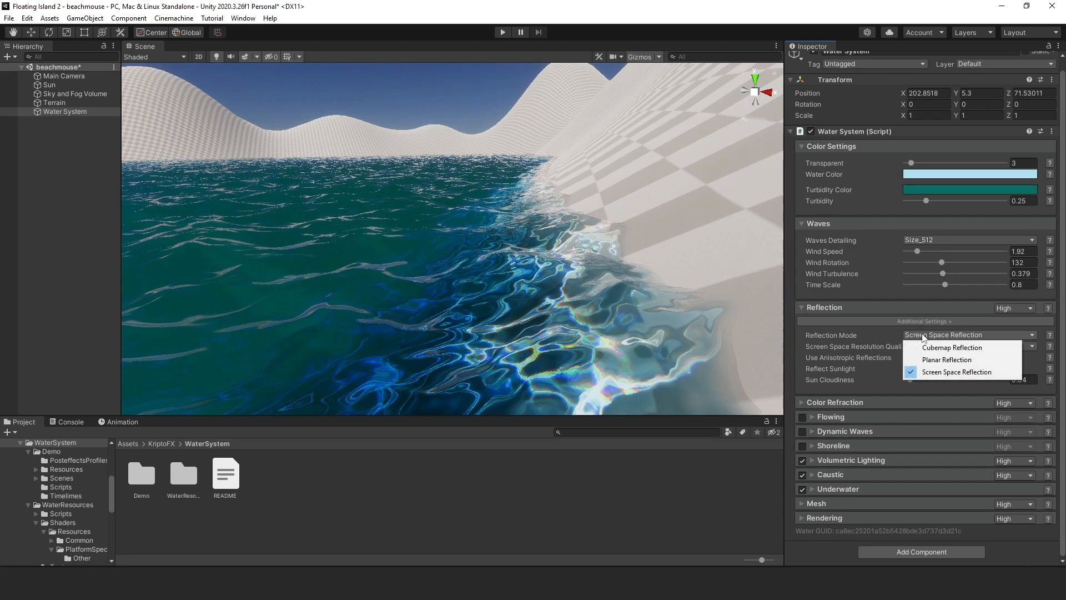
# - Set the lake's Reflection Mode to Screen Space Reflection
pyautogui.click(956, 371)
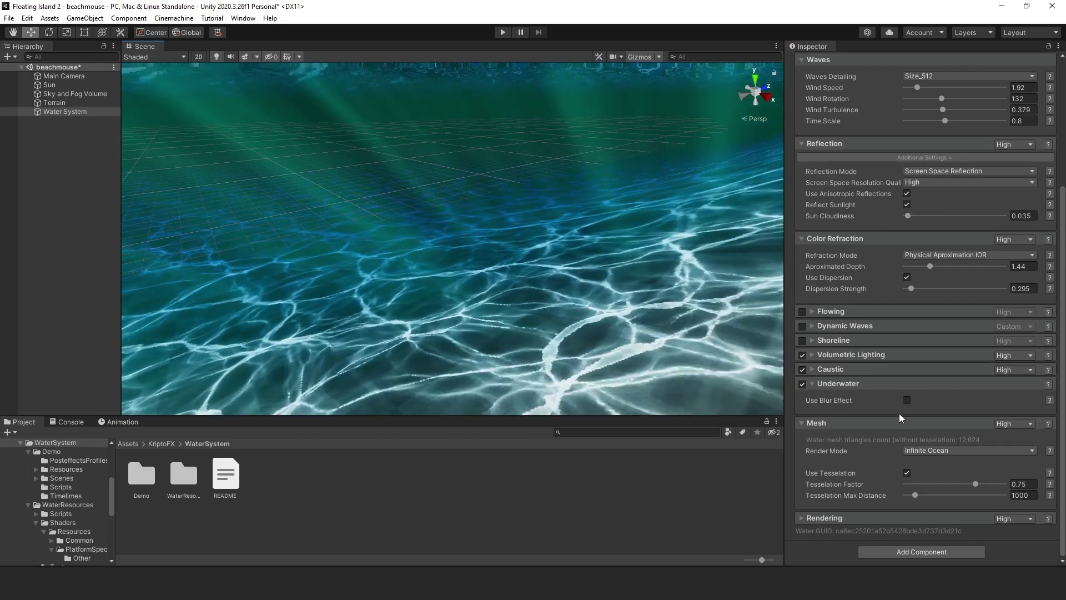
# - Toggle the underwater blur effect on and back off, keeping Infinite Ocean render mode
pyautogui.click(906, 400)
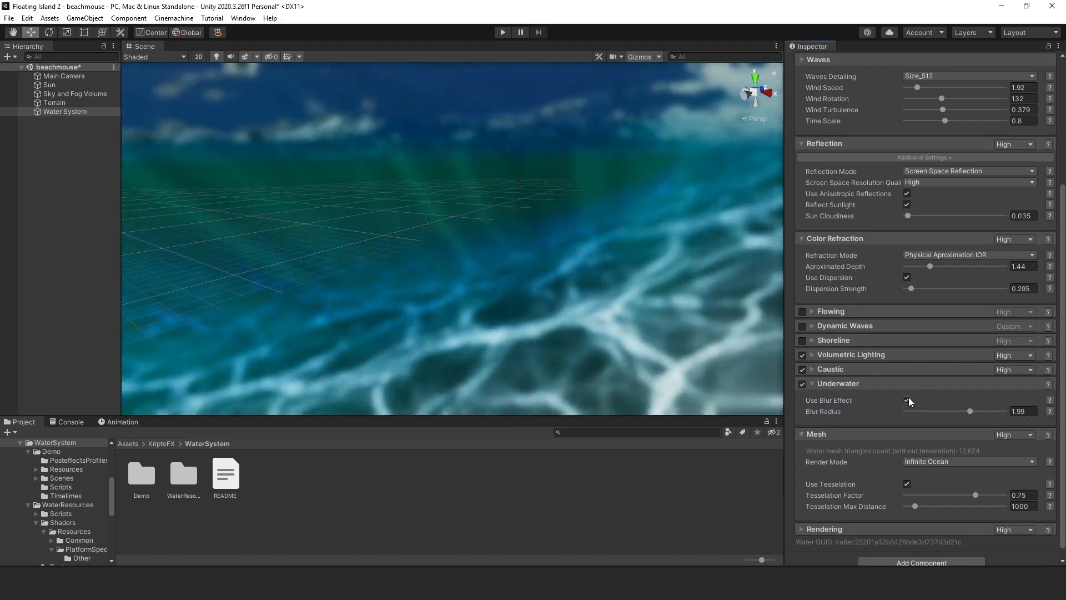
pyautogui.click(906, 400)
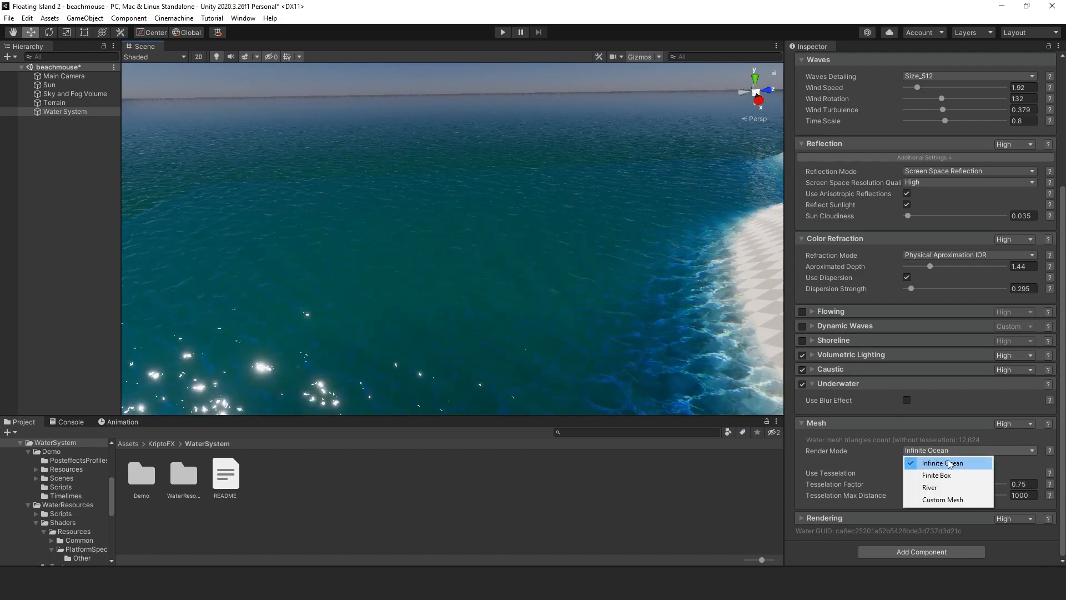
pyautogui.click(936, 474)
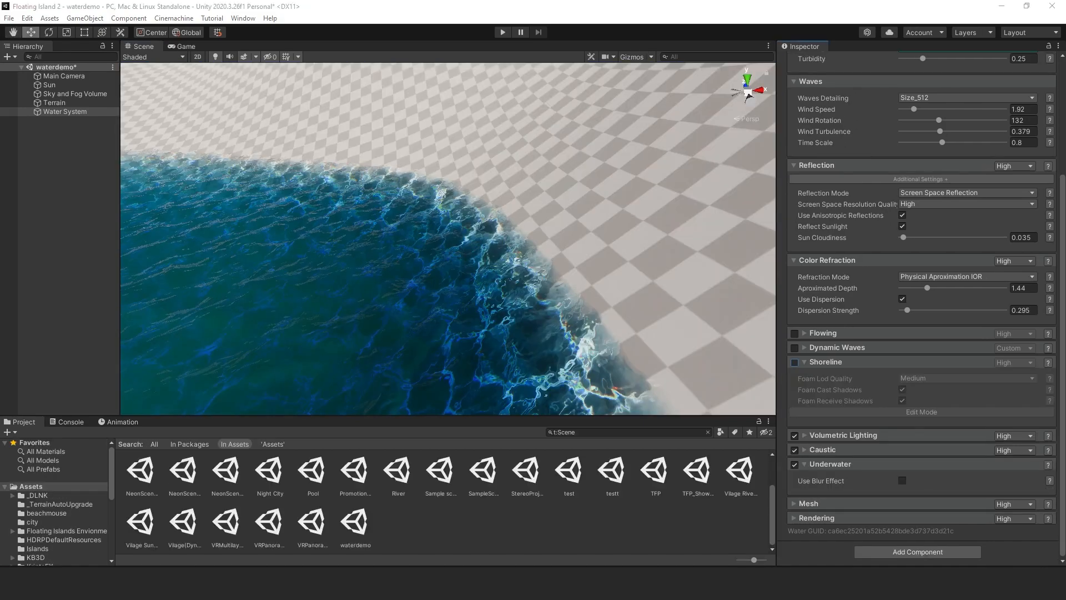
pyautogui.moveTo(801, 365)
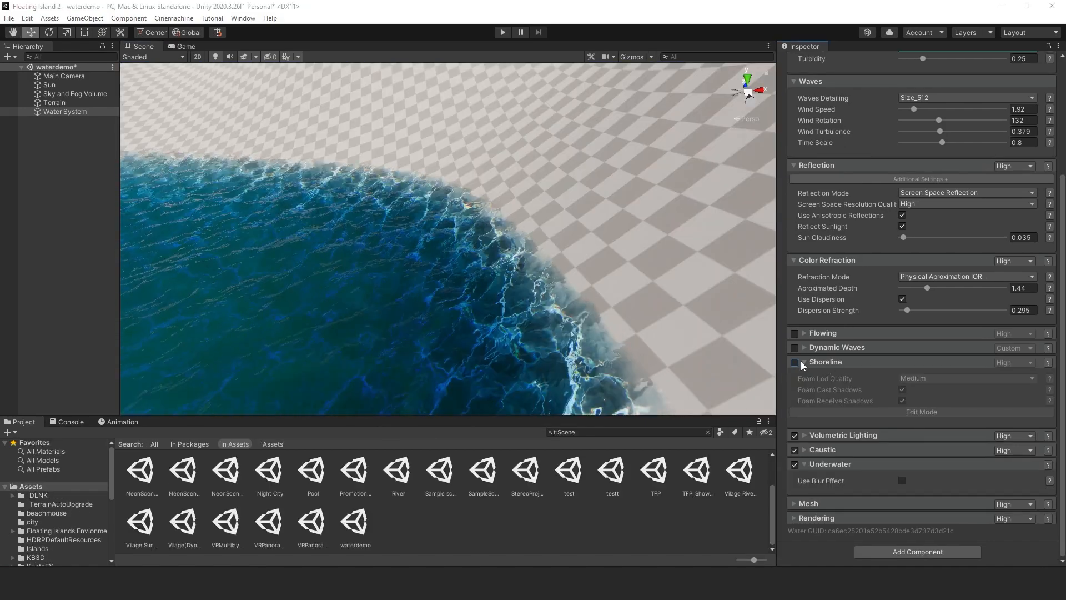
# - Enable Shoreline with High foam LOD quality and enter shoreline Edit Mode
pyautogui.click(794, 362)
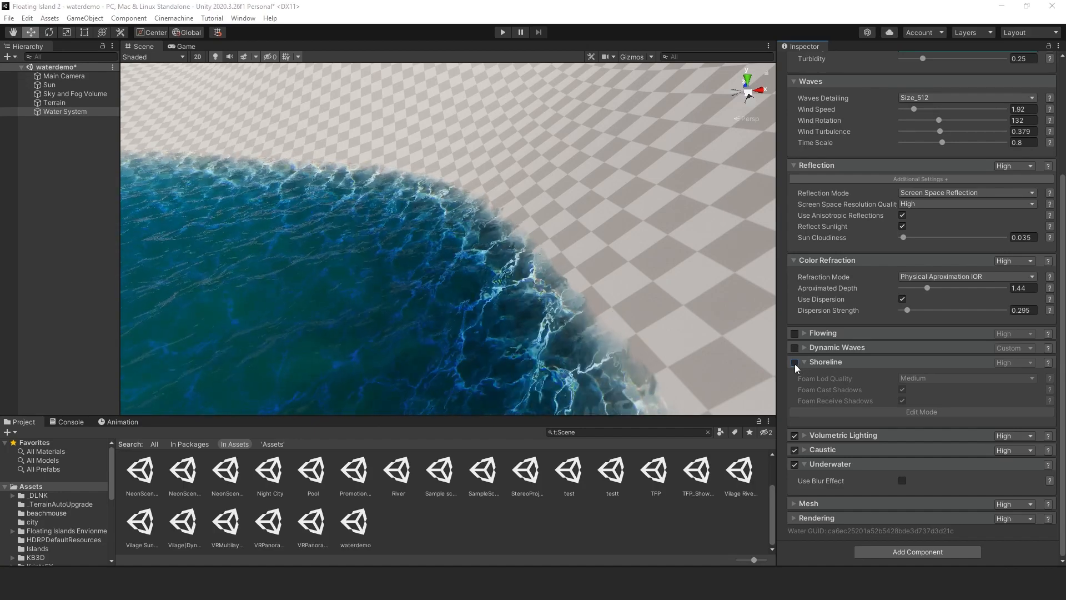
pyautogui.click(794, 362)
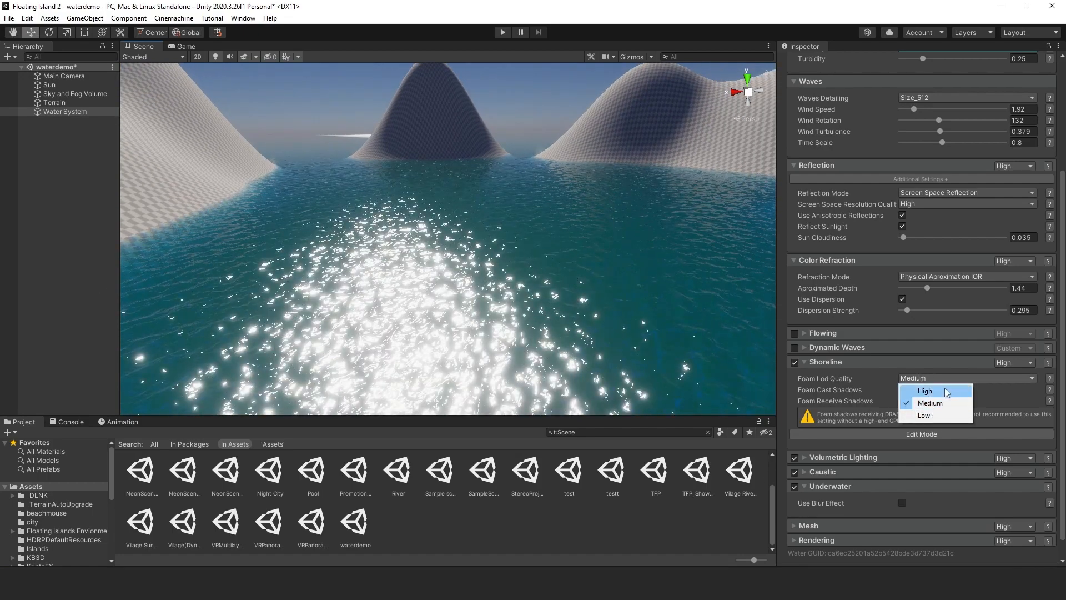
pyautogui.click(924, 391)
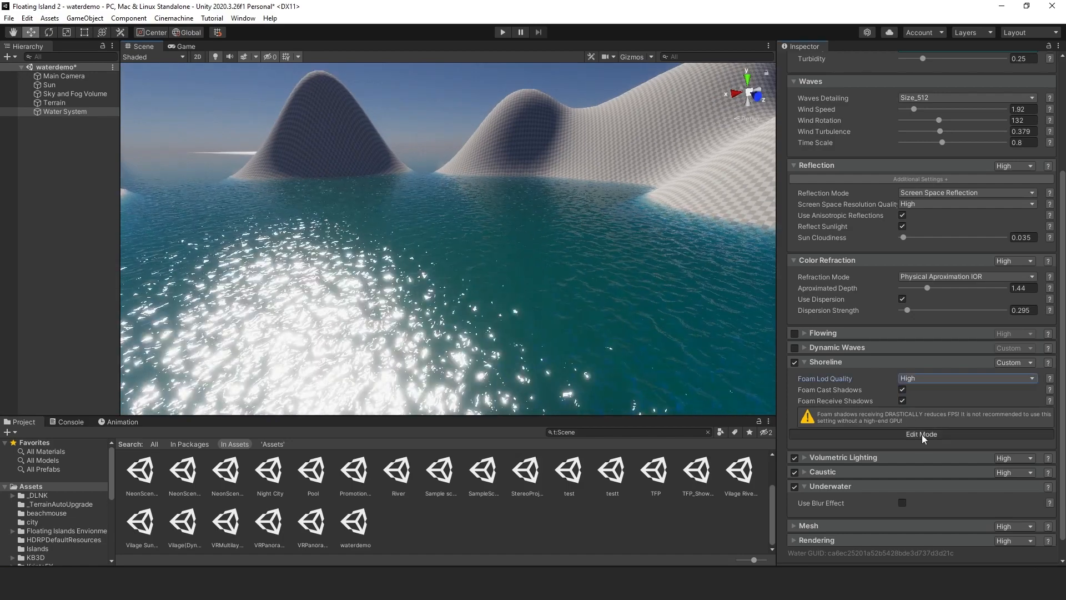
pyautogui.click(921, 434)
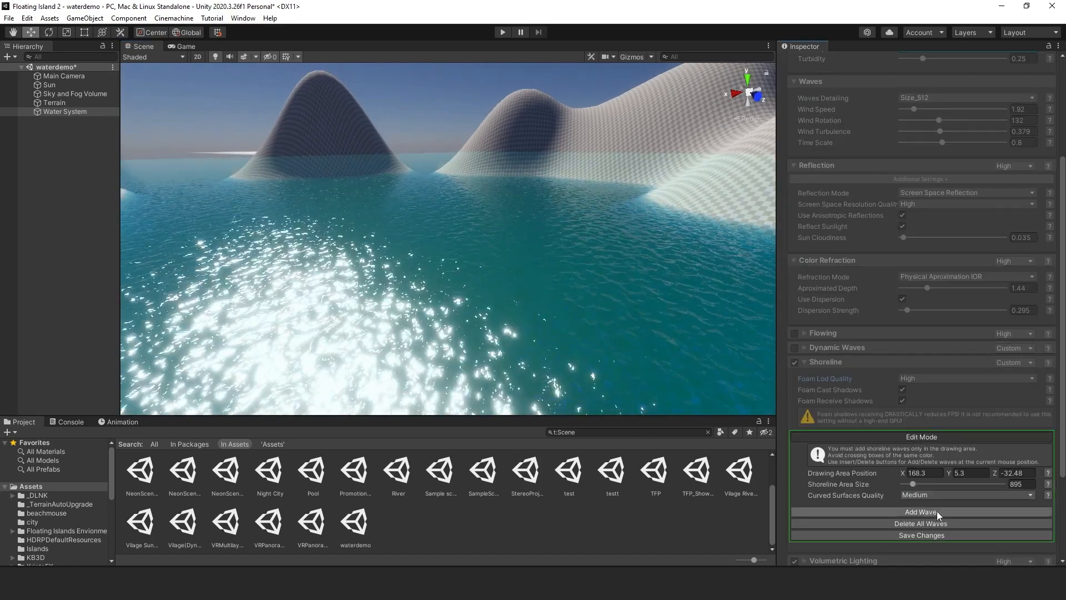
# - Add a shoreline wave at the lake's shore, then select the Terrain
pyautogui.click(920, 511)
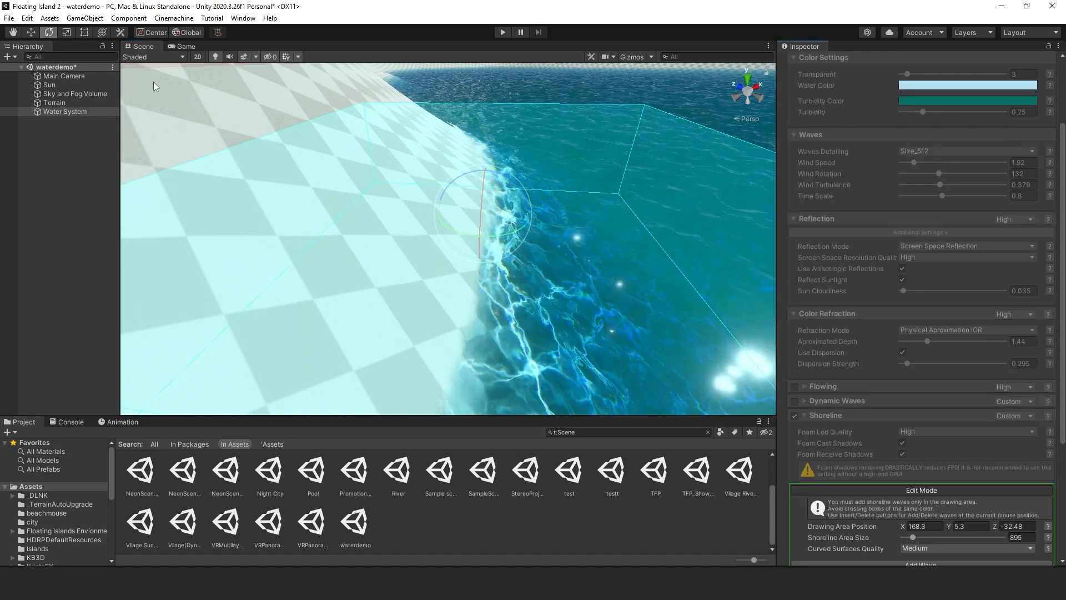
pyautogui.click(54, 102)
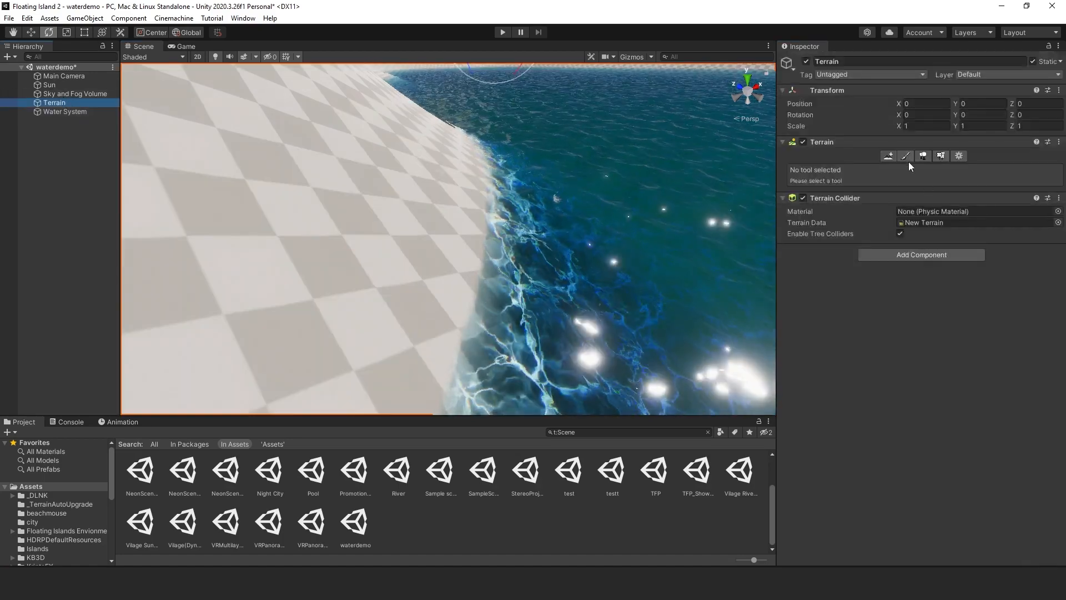
pyautogui.click(924, 156)
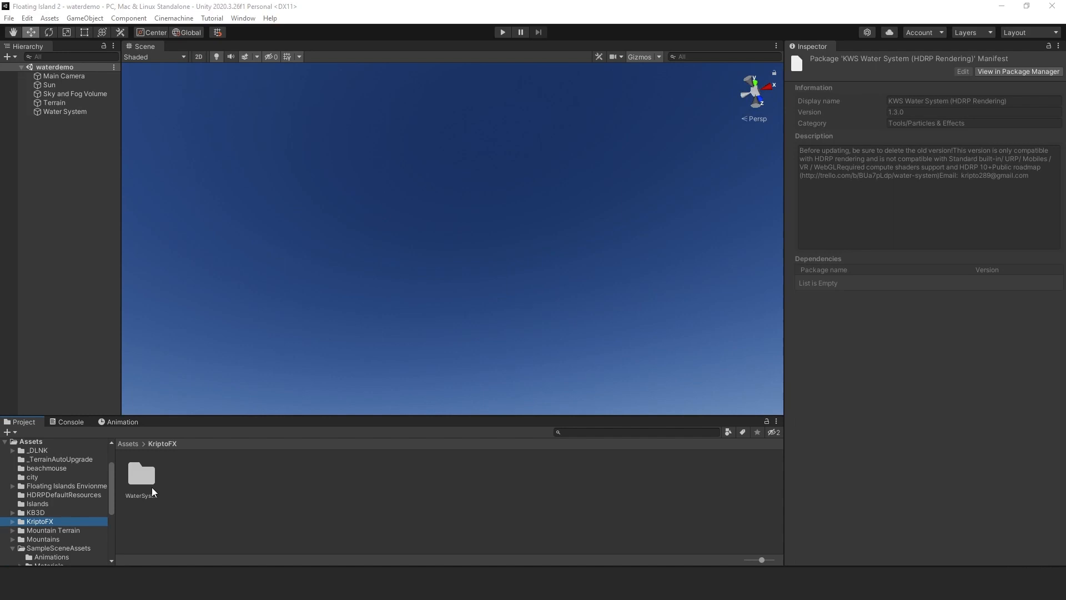
# - Browse WaterSystem > Demo > Scenes and open the GalleonDemo scene
pyautogui.doubleClick(140, 473)
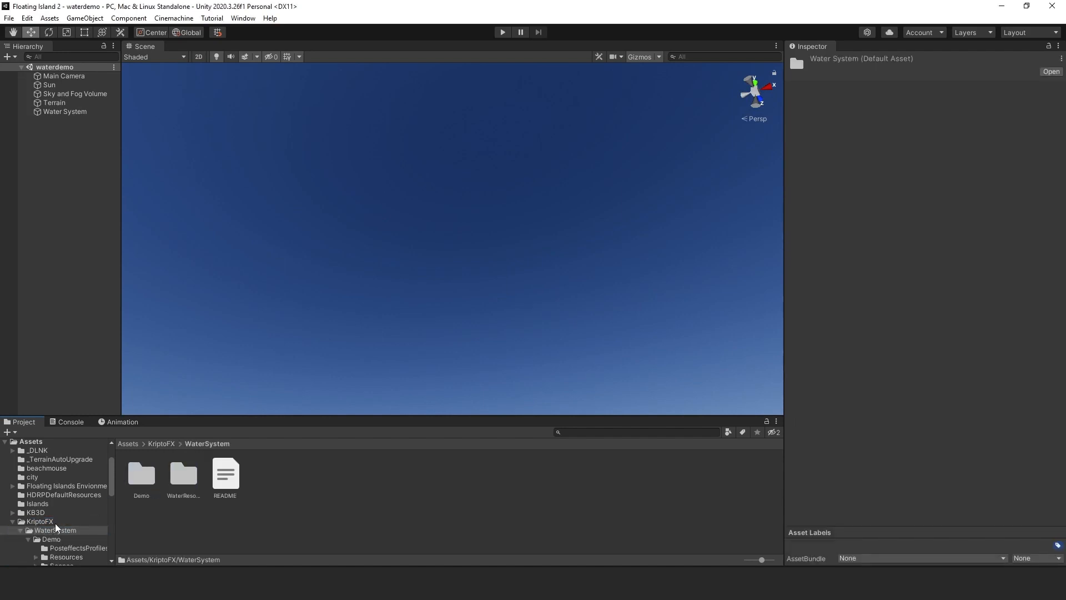
pyautogui.doubleClick(142, 472)
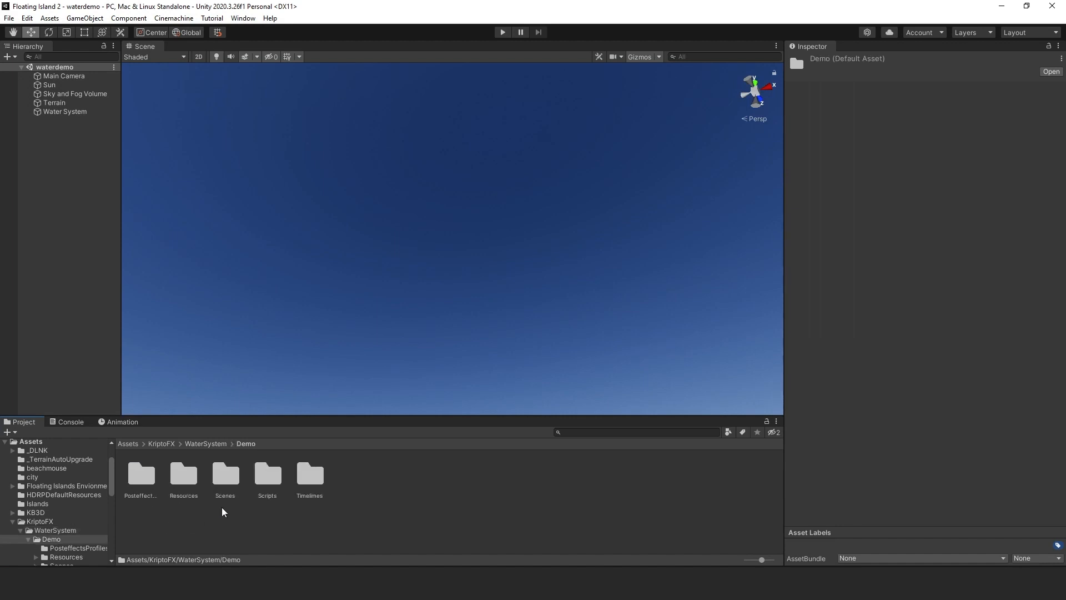
pyautogui.doubleClick(225, 474)
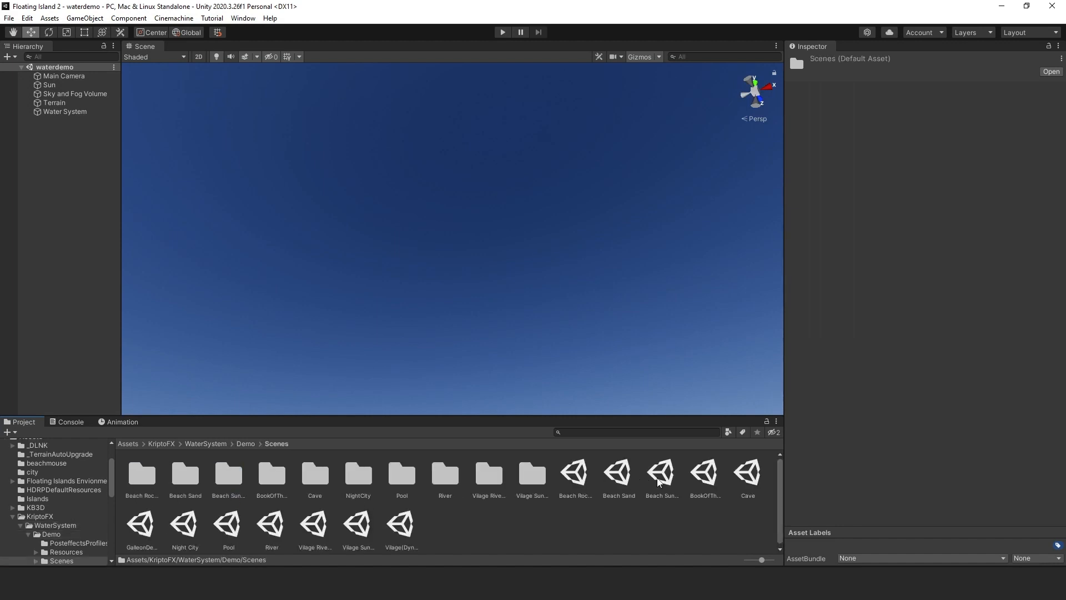
pyautogui.moveTo(345, 548)
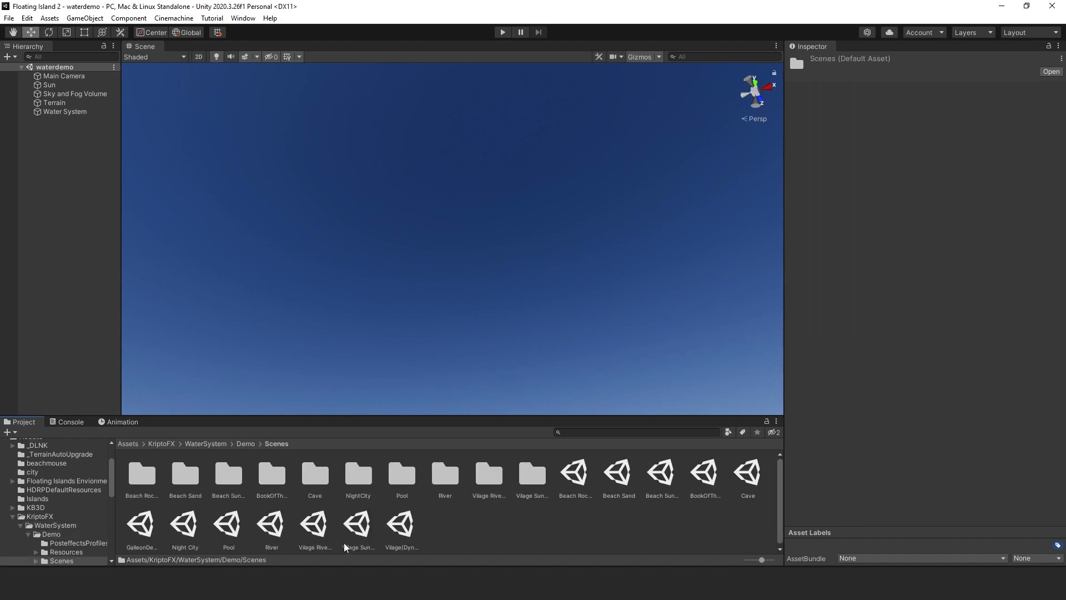
pyautogui.doubleClick(140, 524)
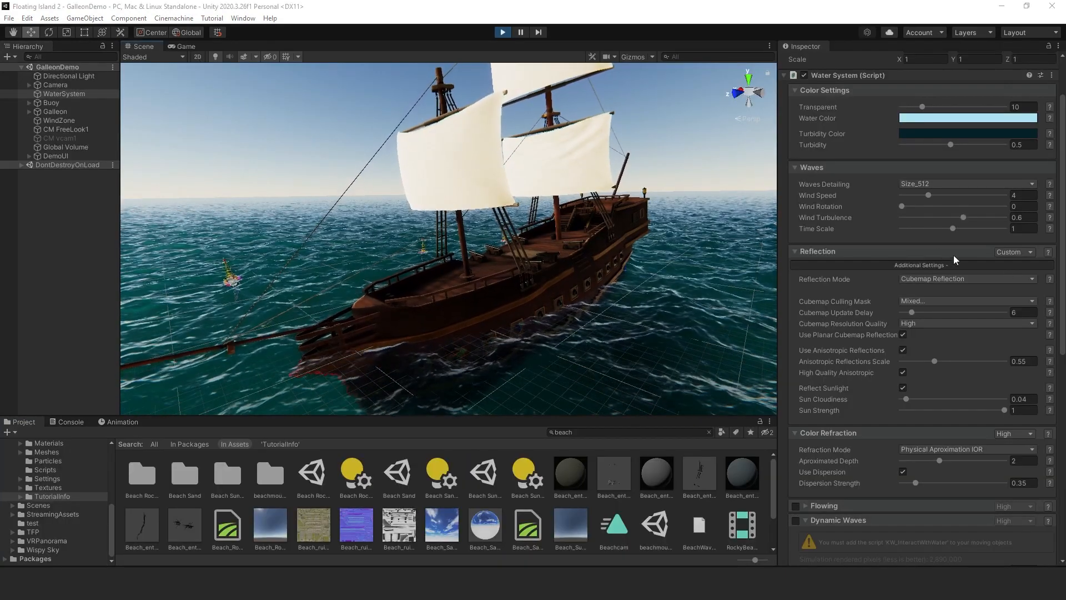